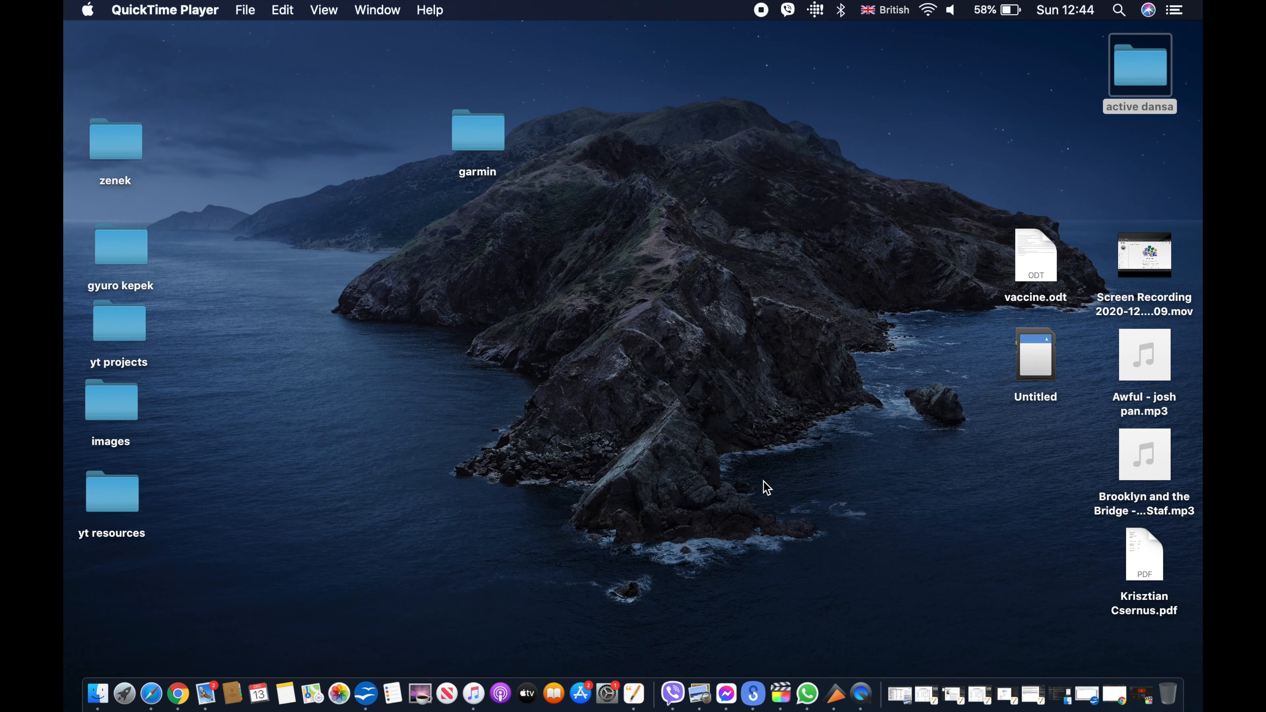
mouse_move(1047, 358)
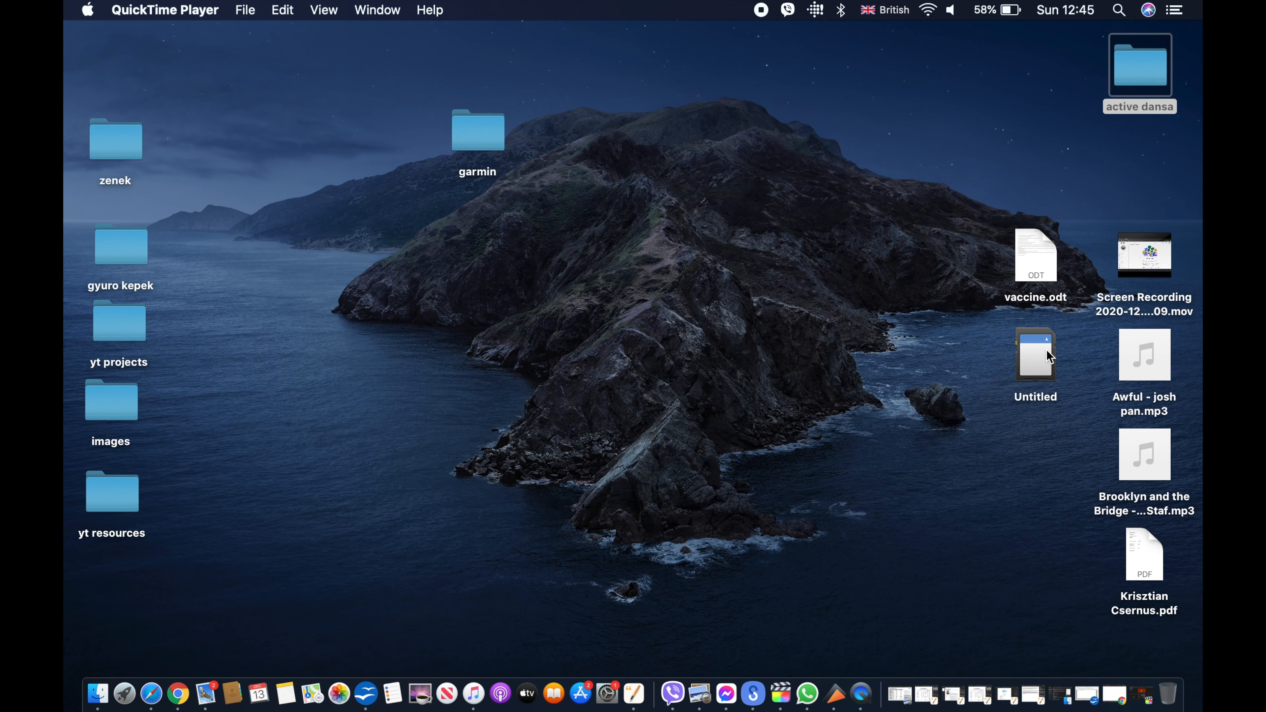
Step: Navigate from the Untitled card into DCIM/100_FUJI and open clip DSCF2733.MOV, hiding Final Cut Pro
double_click(1035, 354)
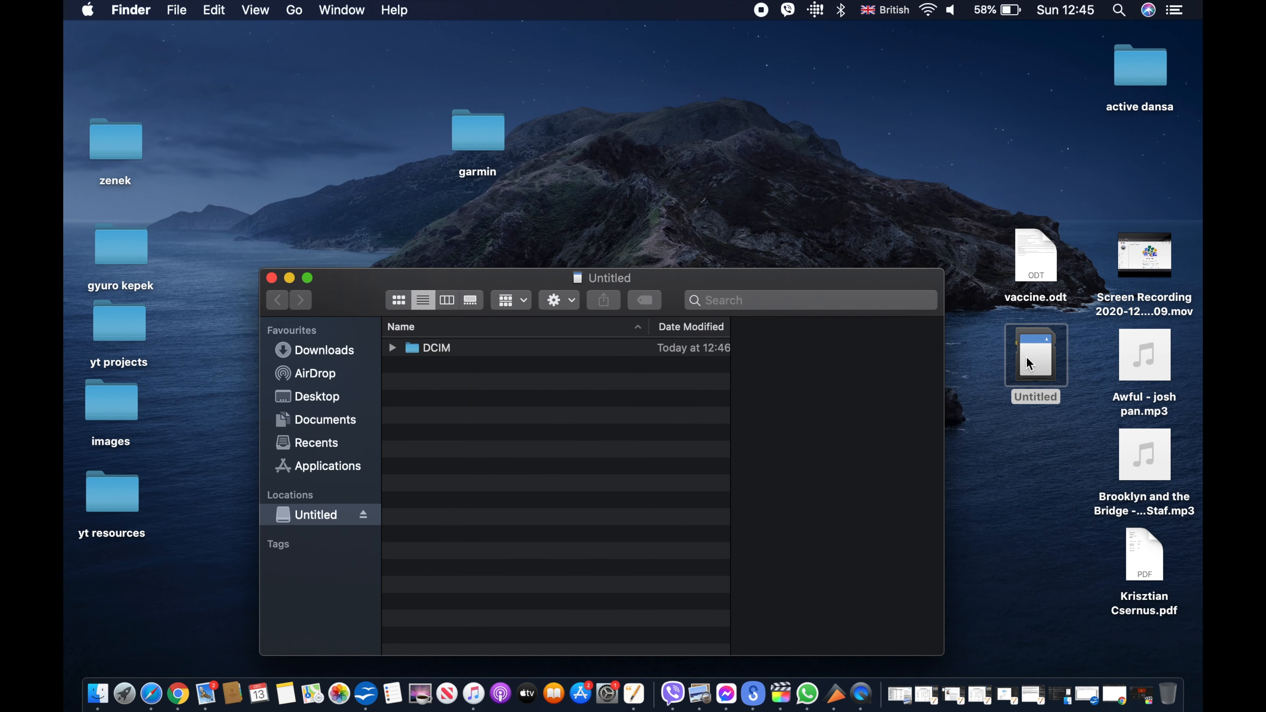
double_click(435, 348)
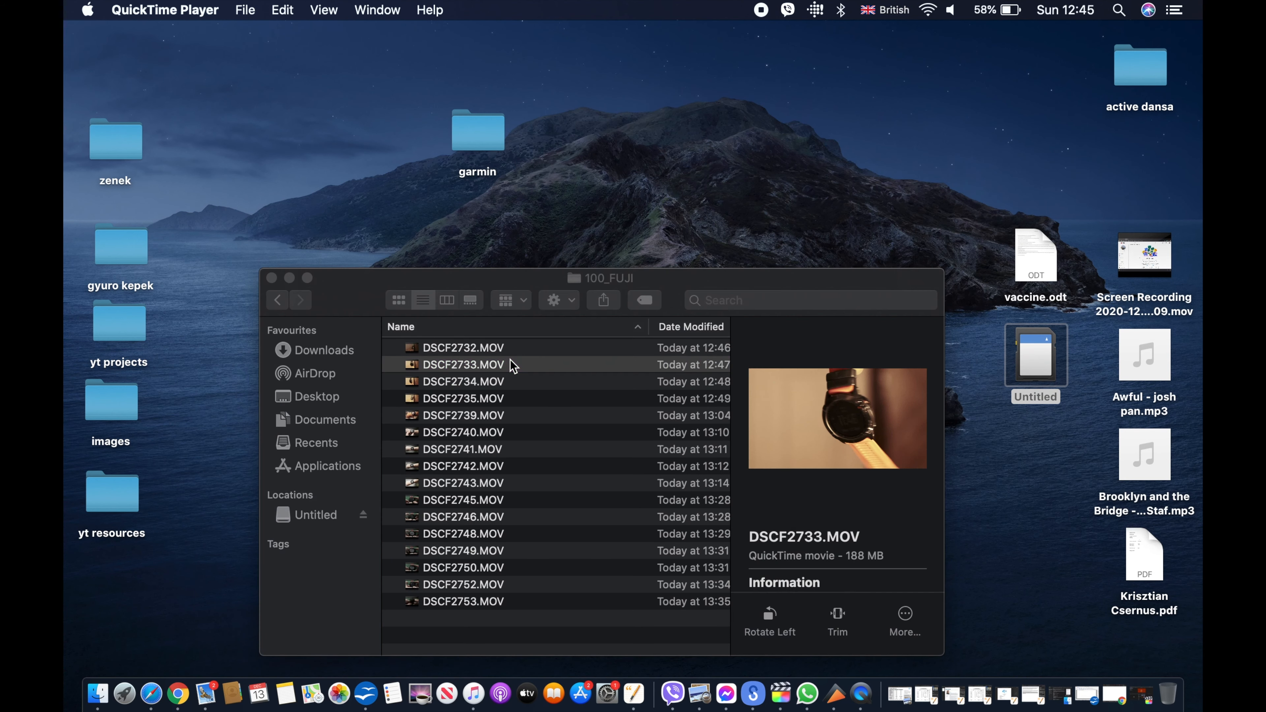
double_click(463, 364)
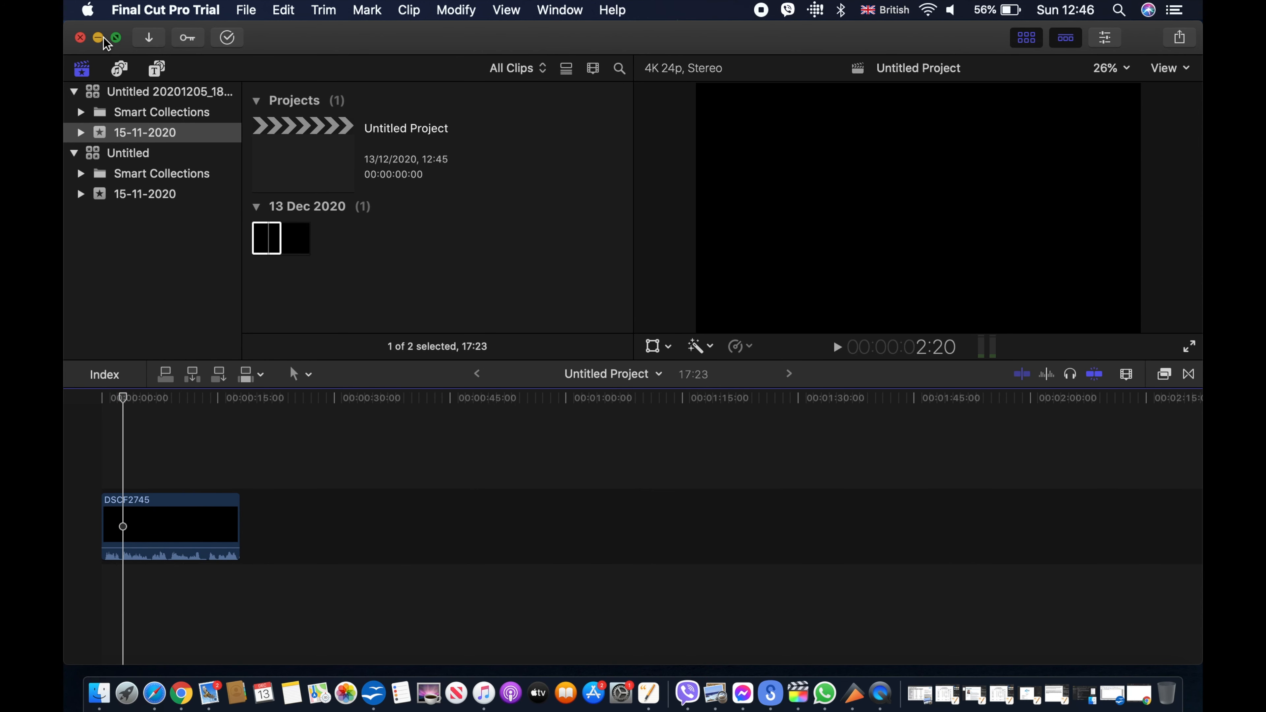
left_click(169, 524)
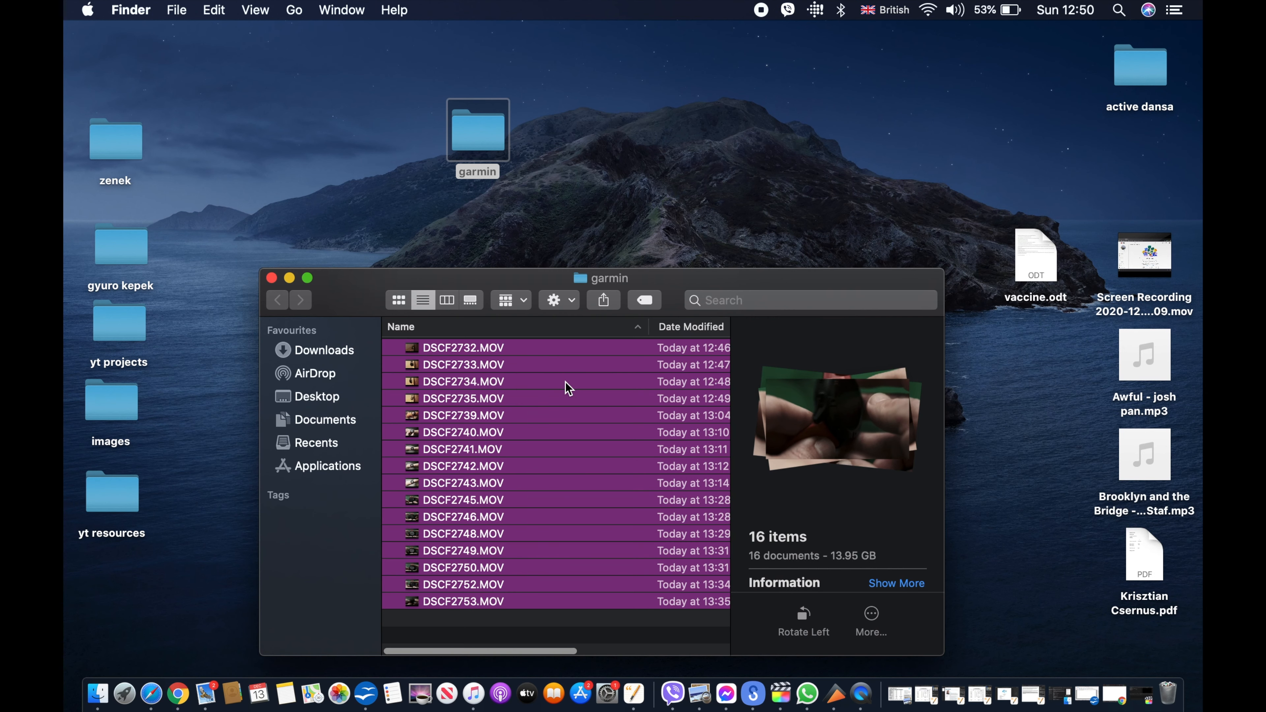
Step: Encode the 16 selected clips with the Apple ProRes setting via Encode Selected Video Files
right_click(565, 388)
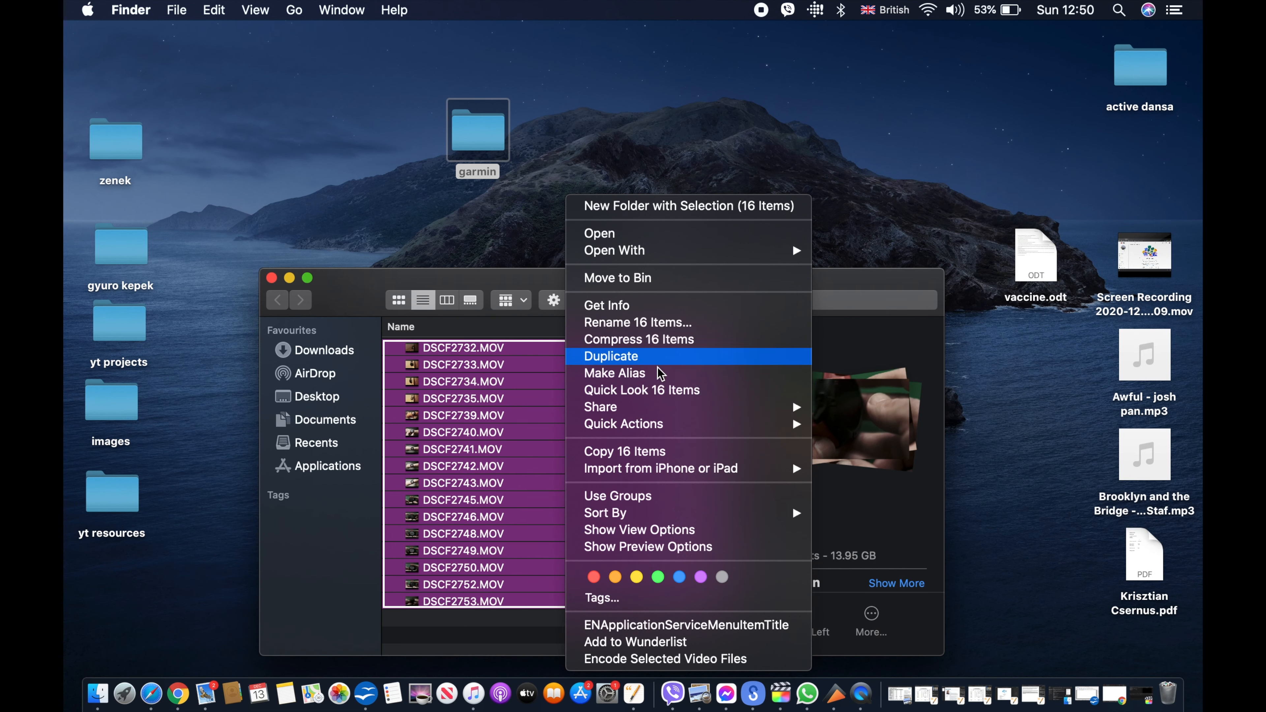
mouse_move(690, 659)
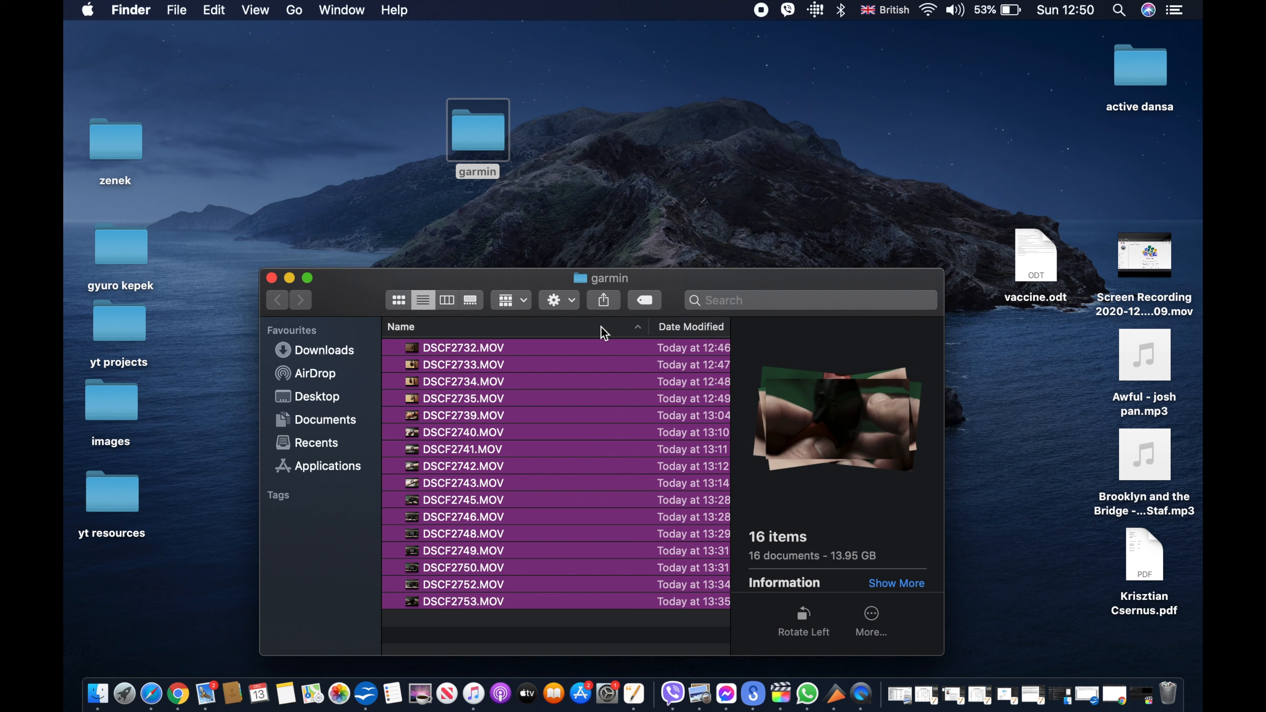
left_click(561, 206)
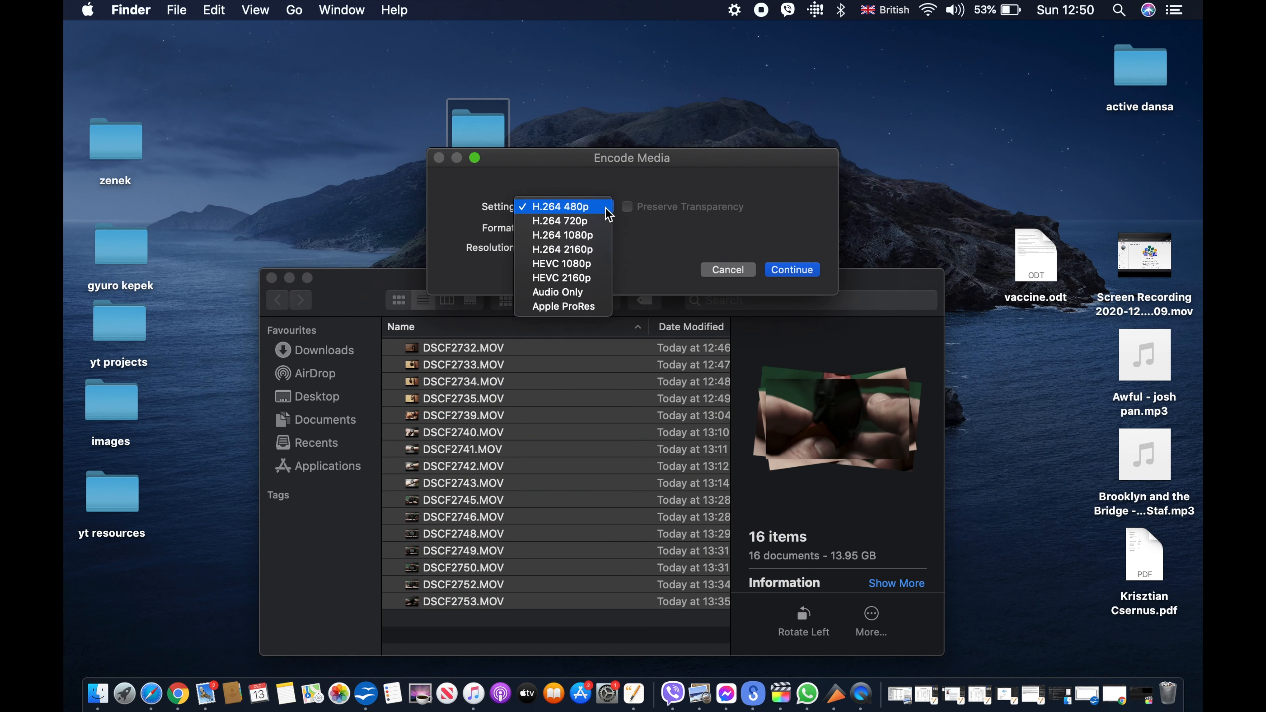
left_click(562, 306)
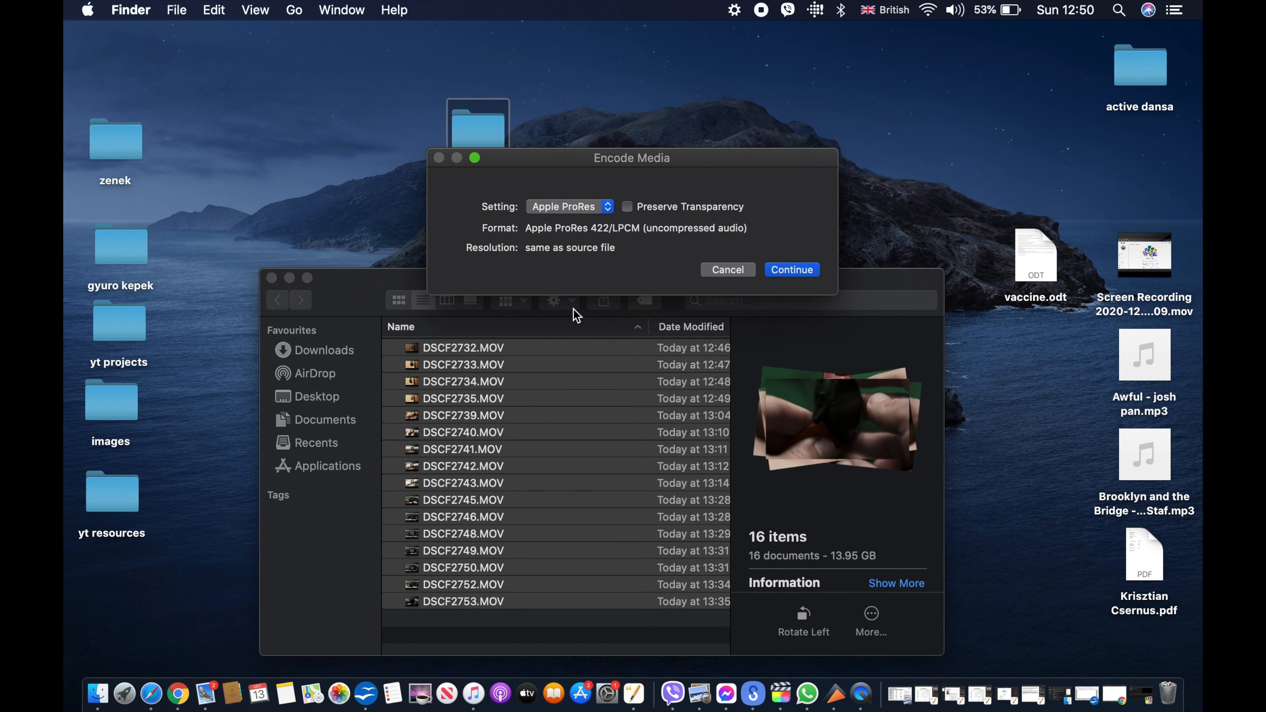
left_click(725, 269)
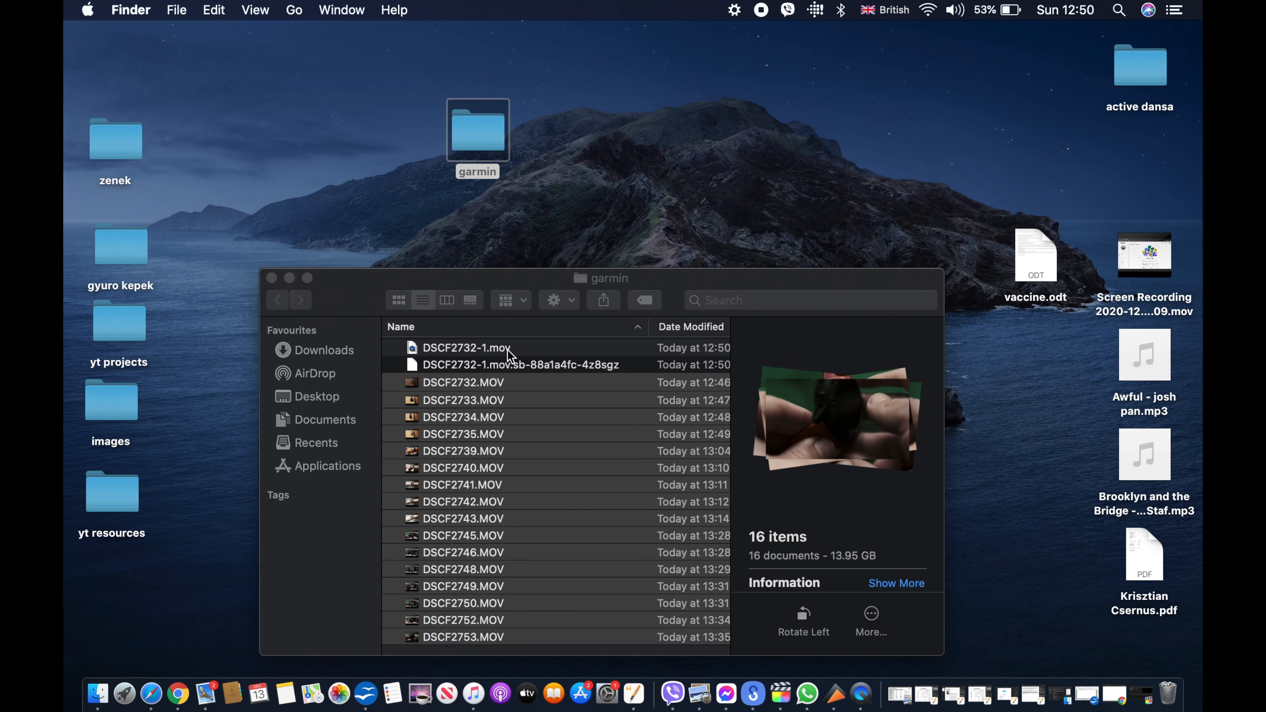
mouse_move(580, 507)
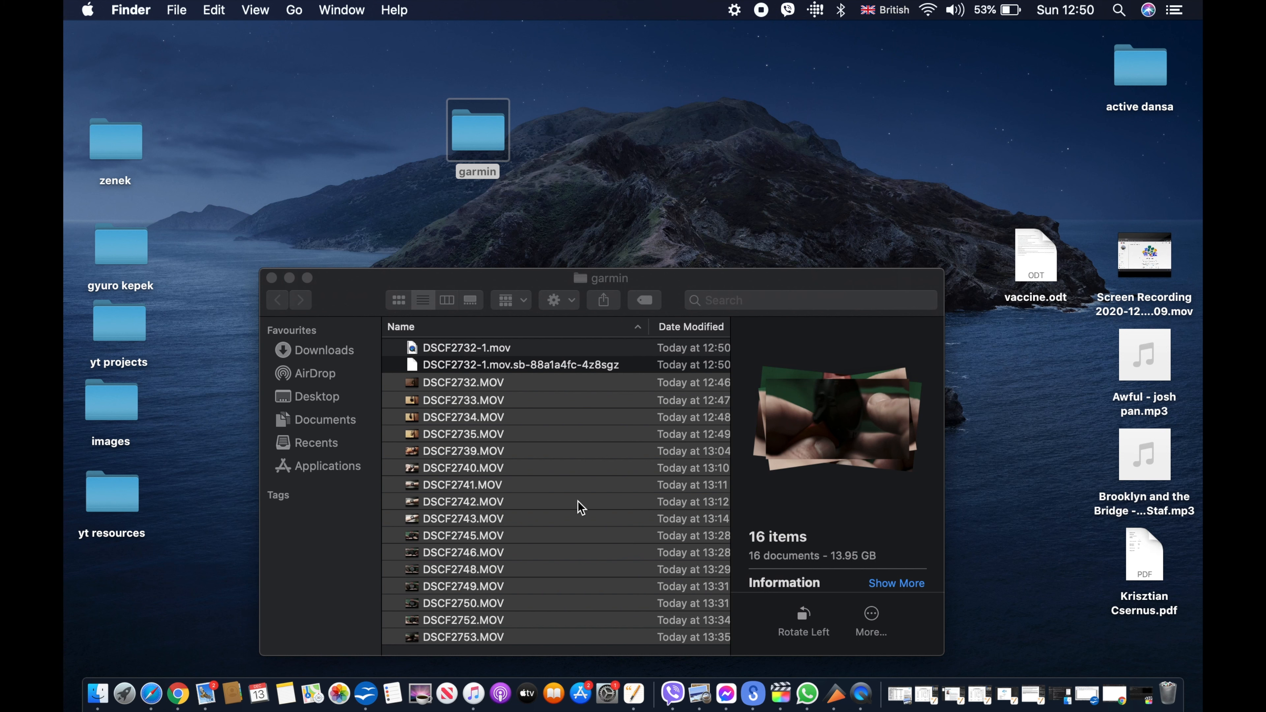
mouse_move(1037, 574)
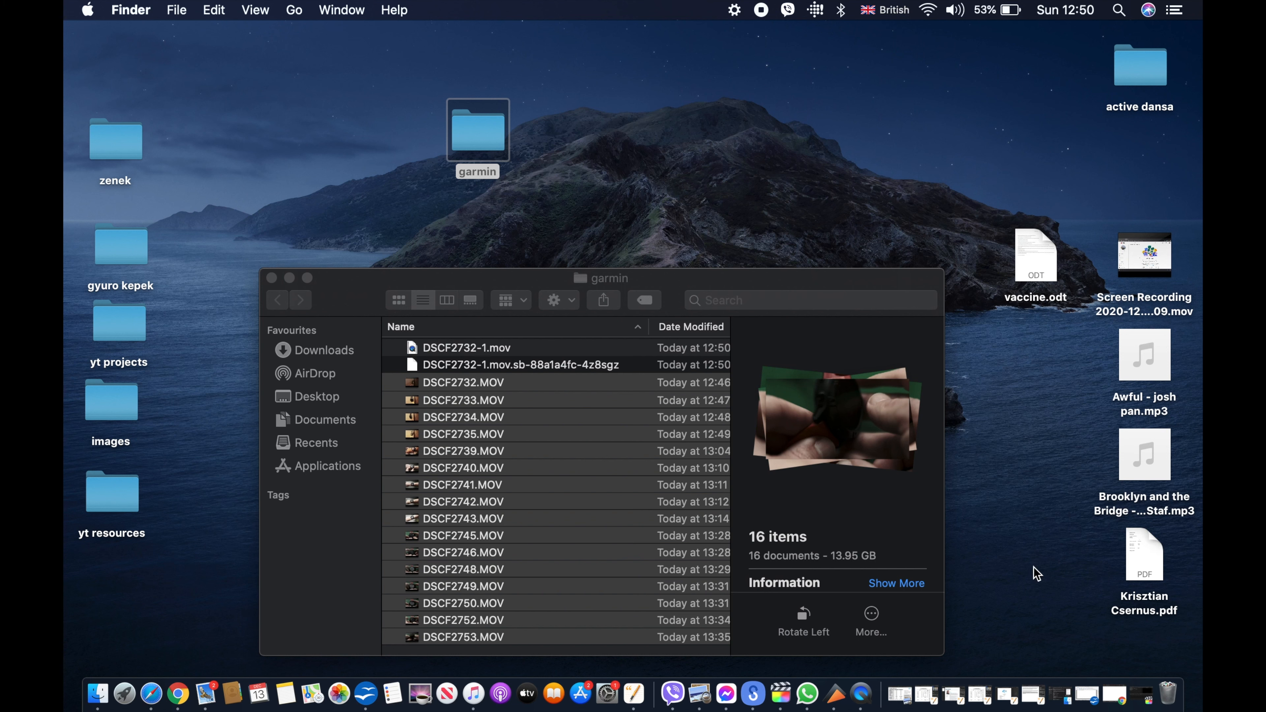
left_click(478, 172)
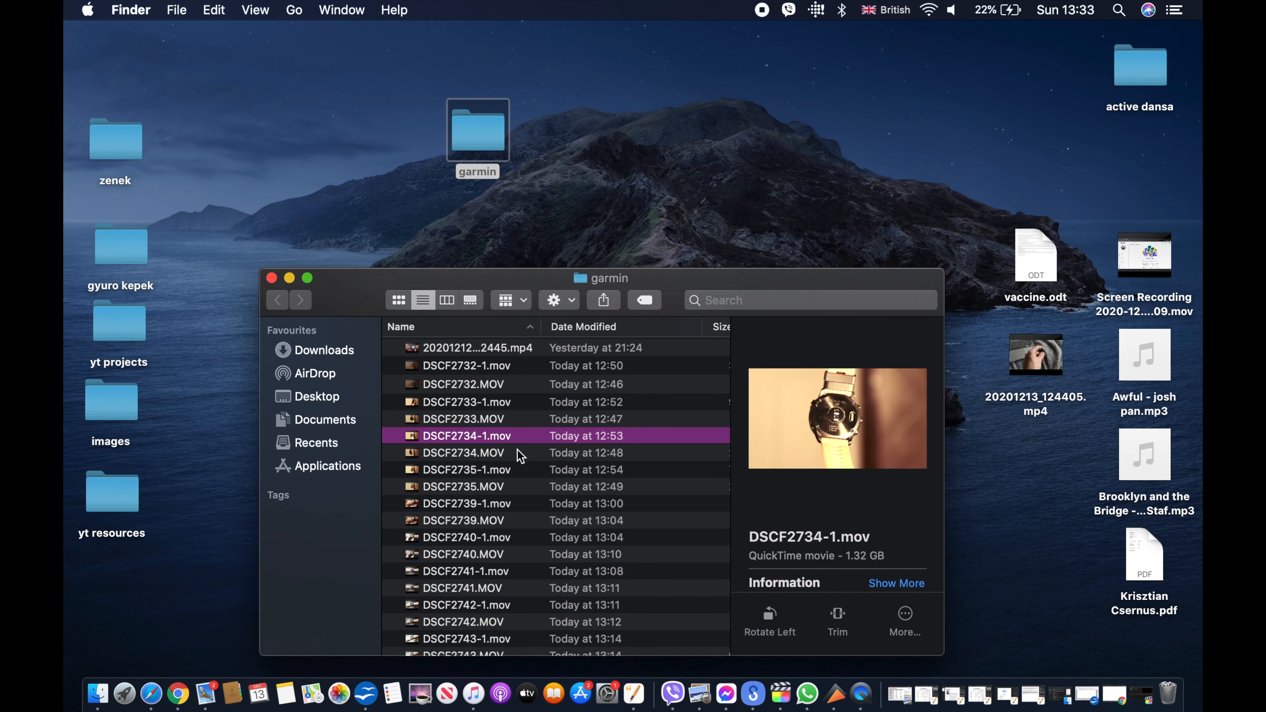
Step: Play the original DSCF2734.MOV and its ProRes copy DSCF2734-1.mov in QuickTime, closing each afterwards
double_click(463, 453)
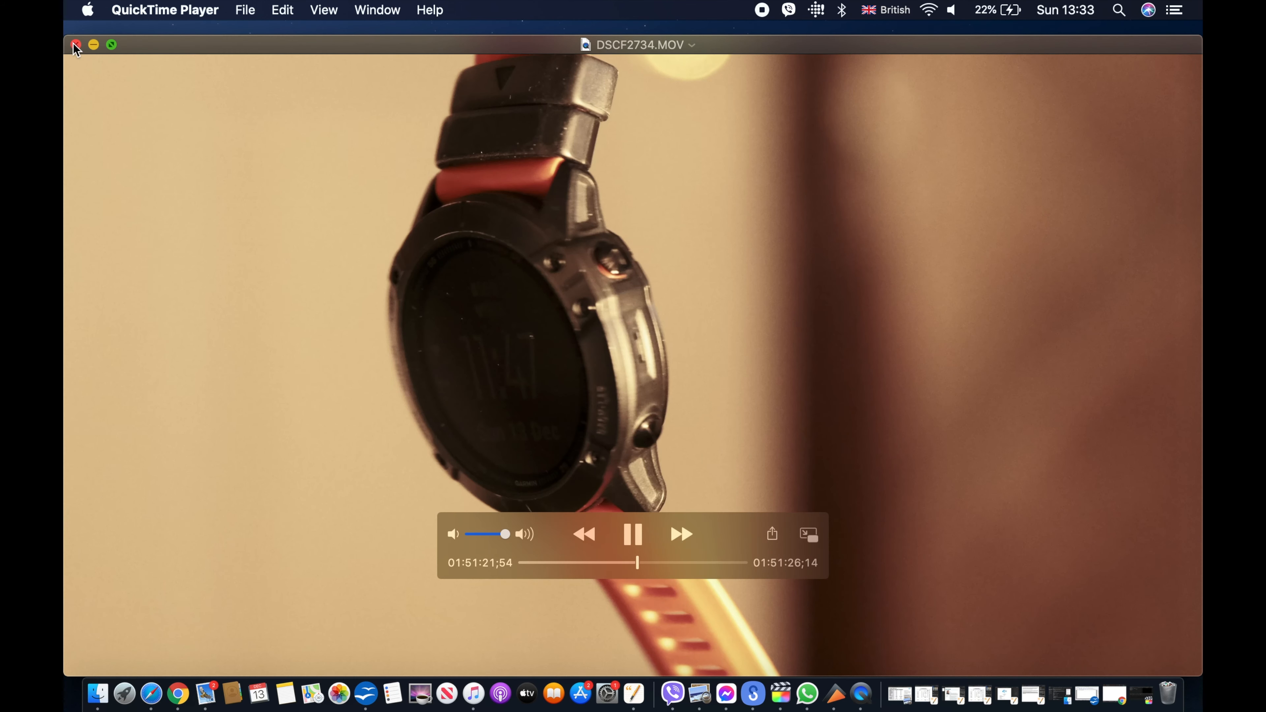
left_click(75, 44)
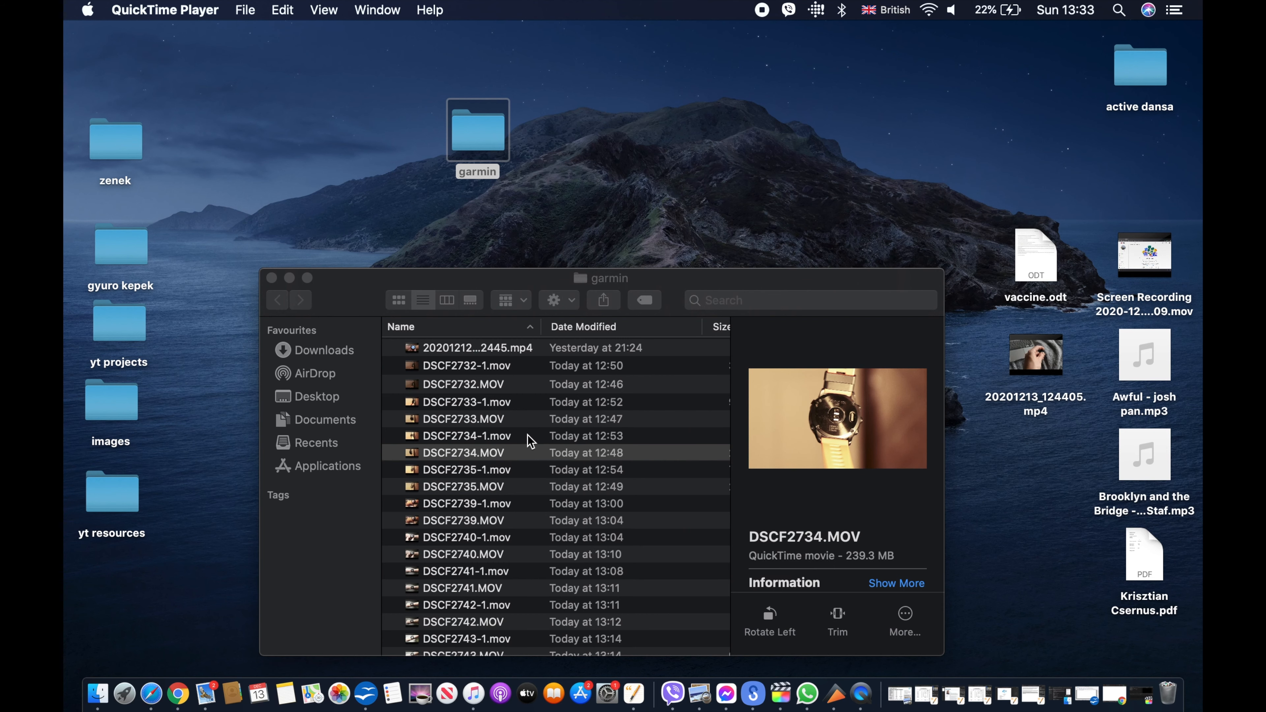
left_click(467, 435)
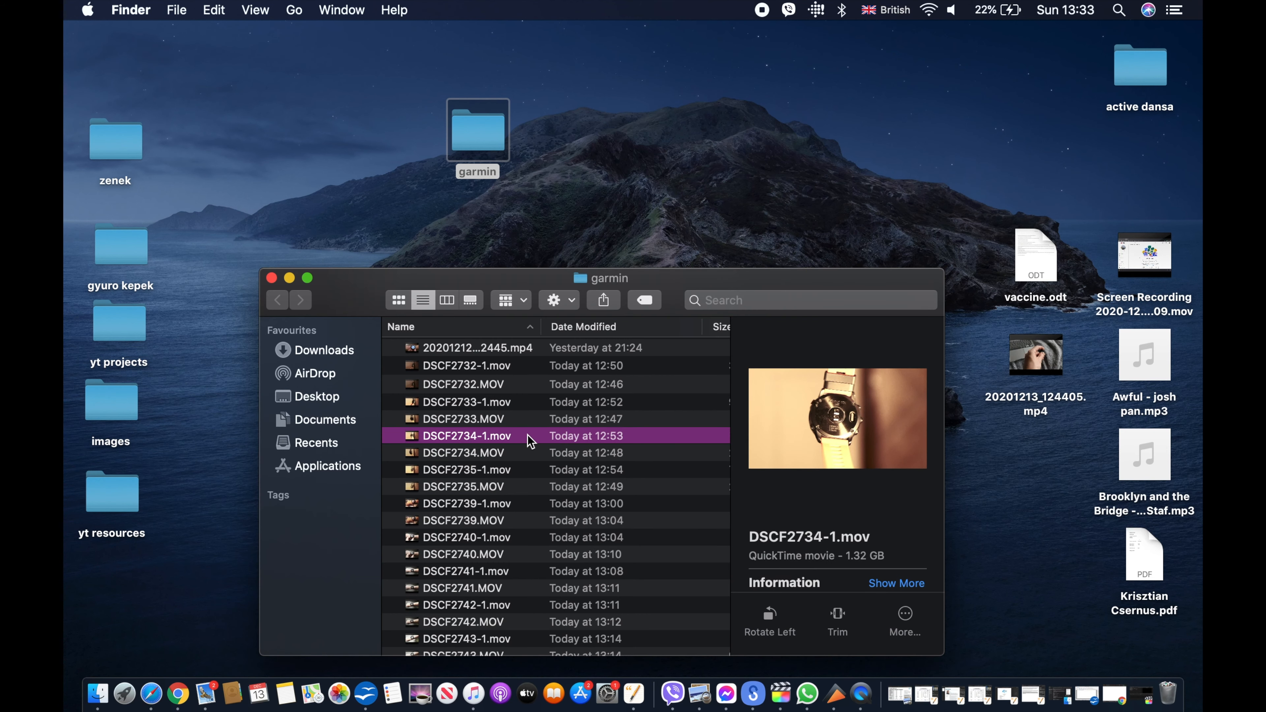
double_click(467, 436)
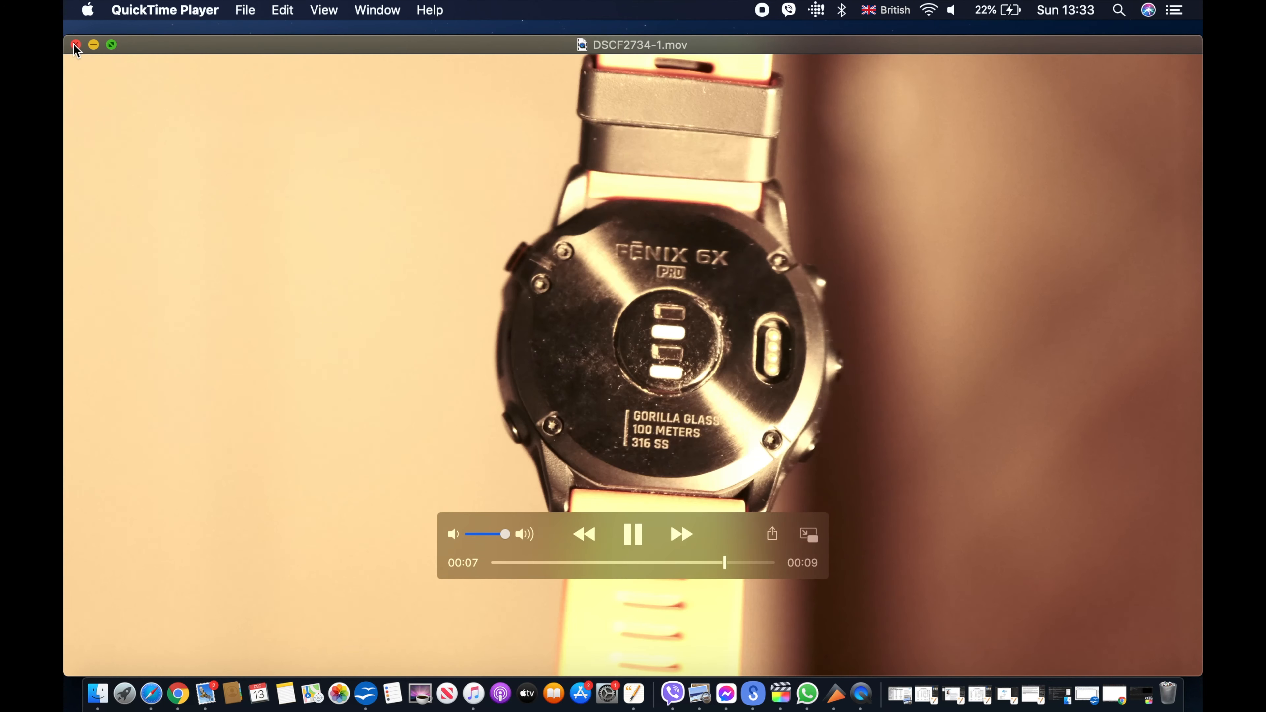
left_click(76, 44)
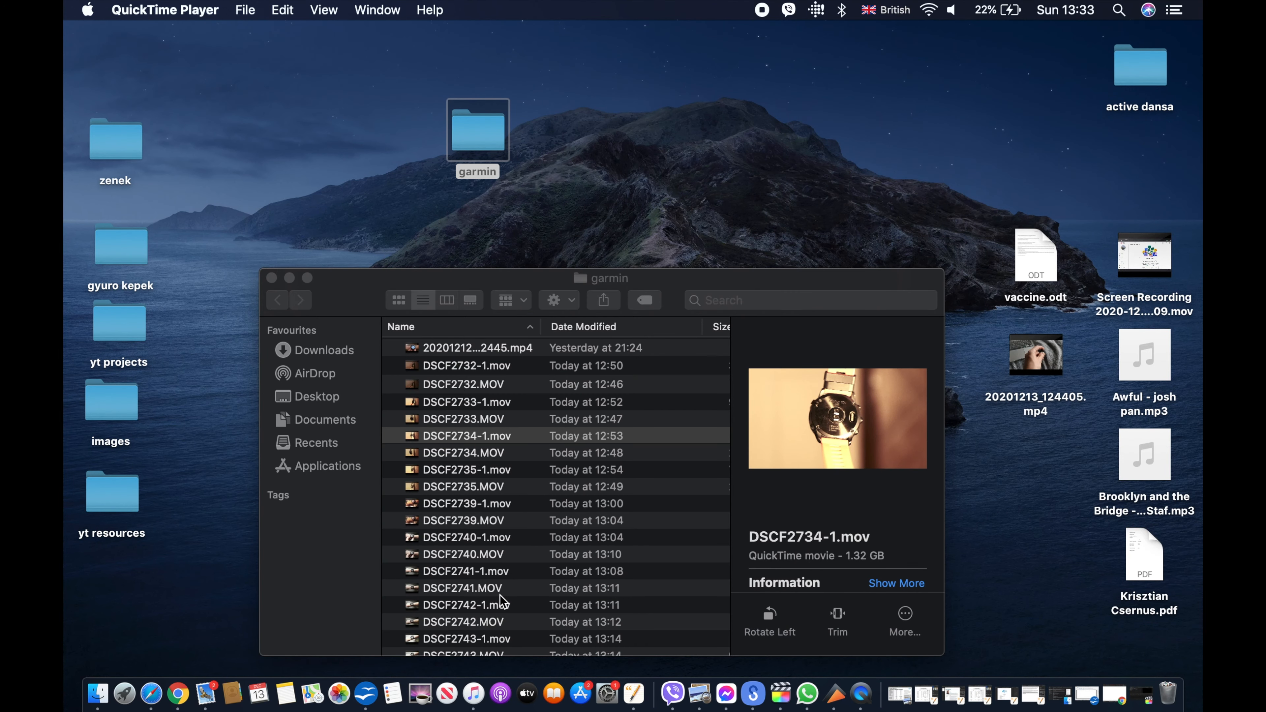
Step: Select DSCF2749-1.mov further down the garmin list to preview it
scroll("down", 3)
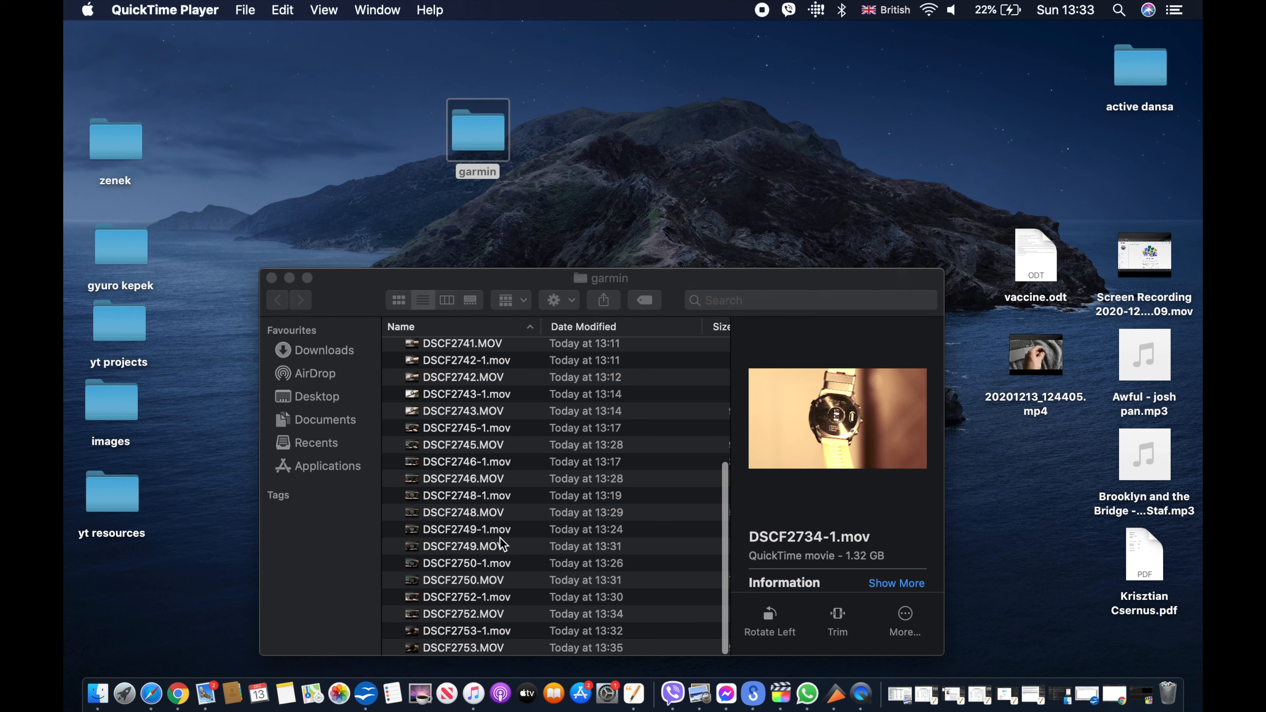
left_click(467, 529)
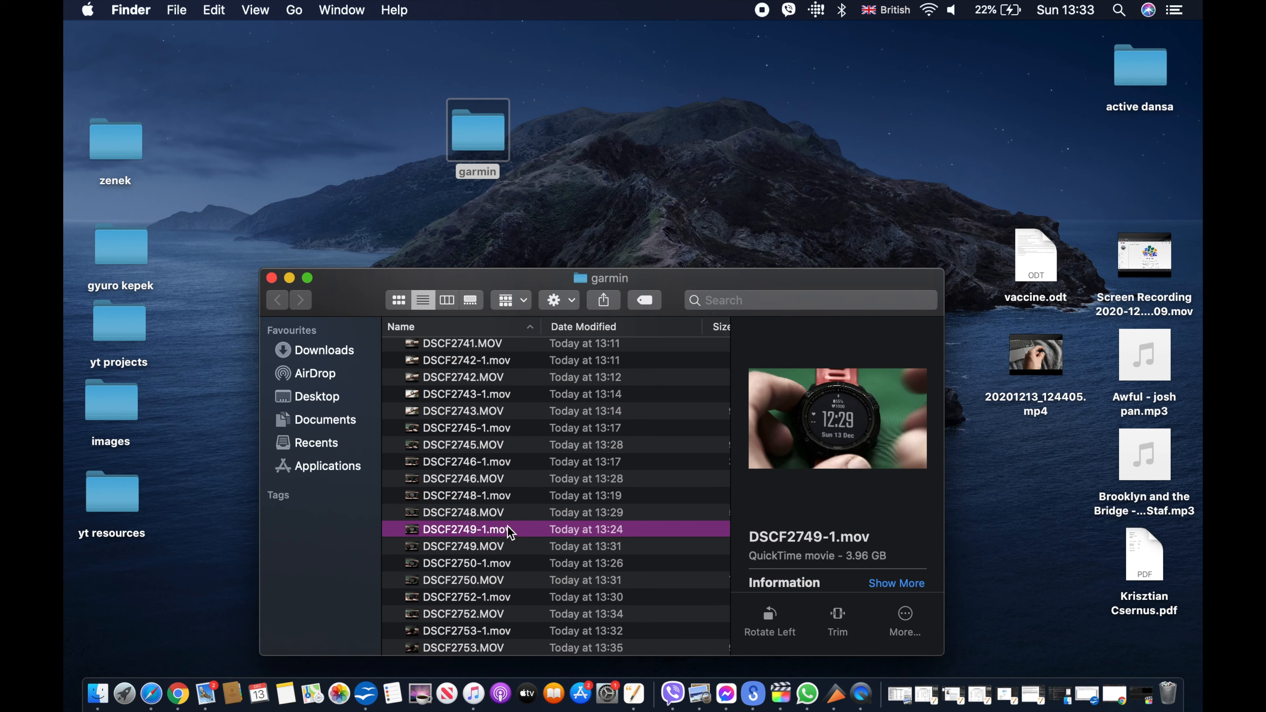